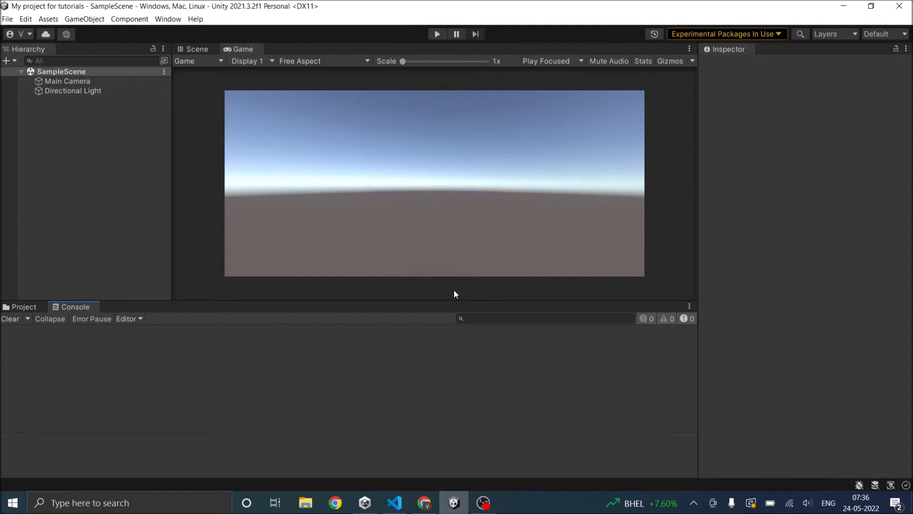
{"action": "mouse_move", "coordinate": [138, 239]}
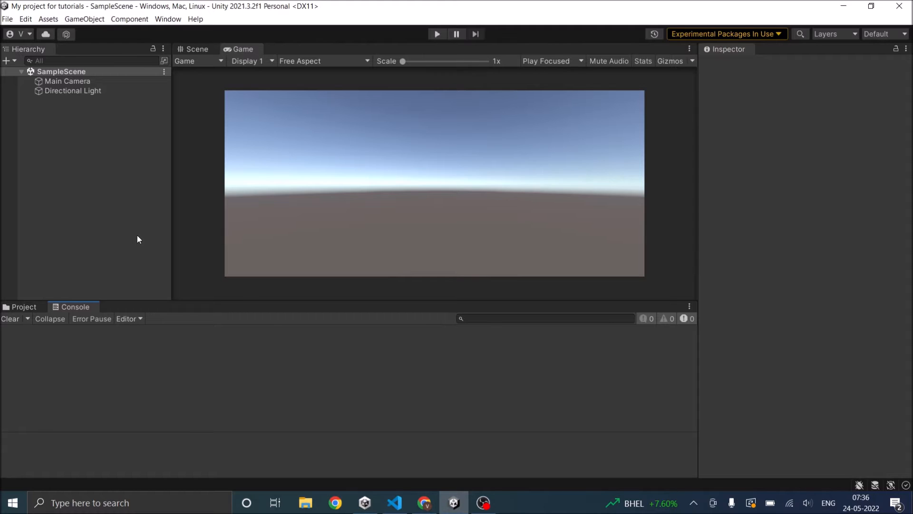
Step: Check Unity's editor preferences, then open the installed Microsoft C# extension page in VS Code
{"action": "left_click", "coordinate": [25, 18]}
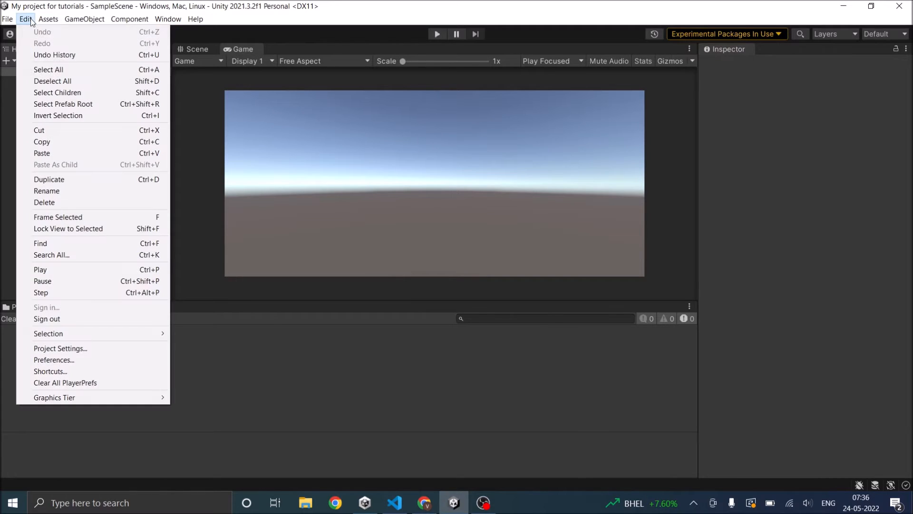
{"action": "left_click", "coordinate": [54, 359]}
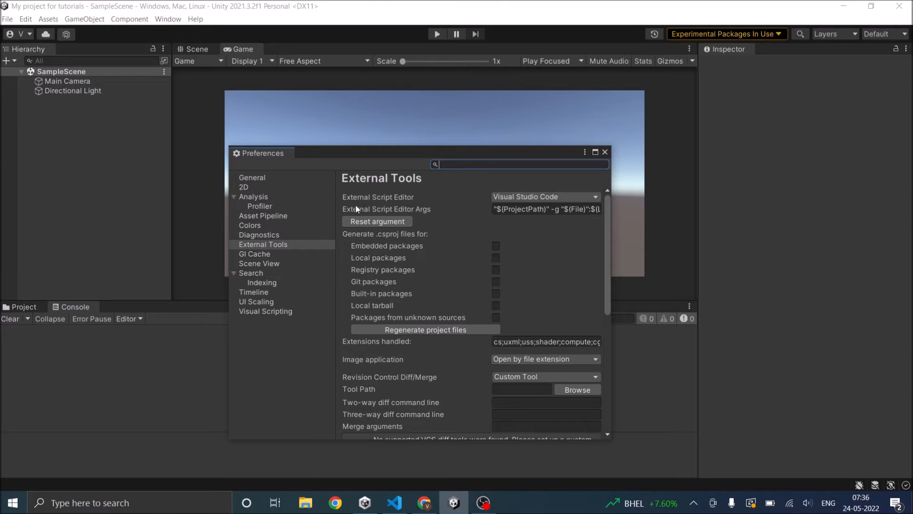
{"action": "mouse_move", "coordinate": [556, 205]}
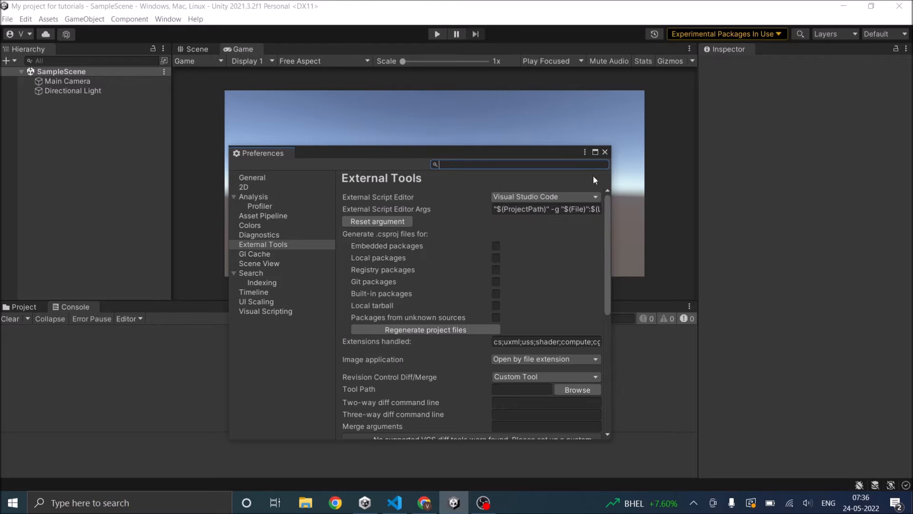
{"action": "left_click", "coordinate": [604, 152]}
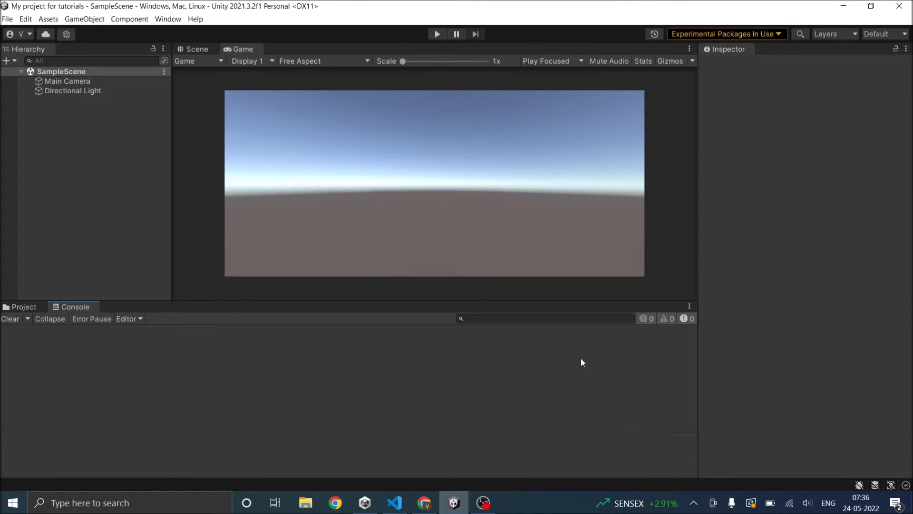
{"action": "mouse_move", "coordinate": [656, 326]}
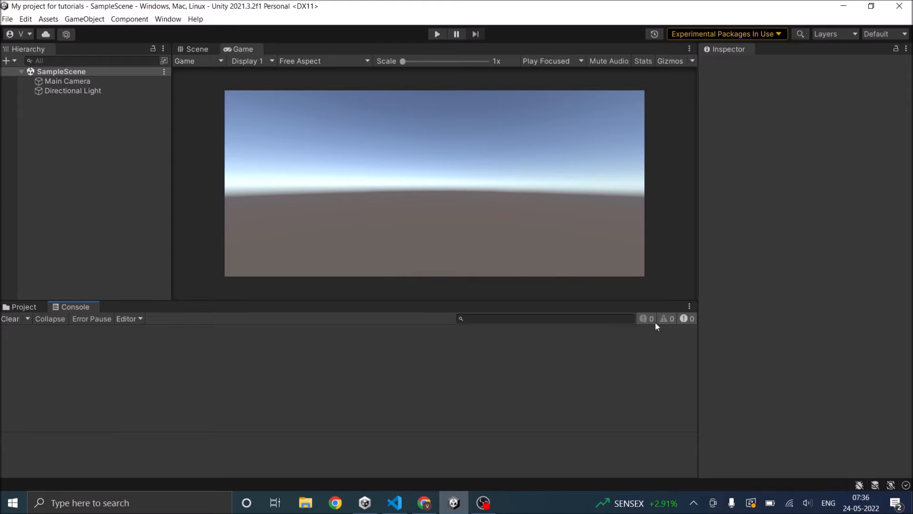
{"action": "left_click", "coordinate": [394, 502]}
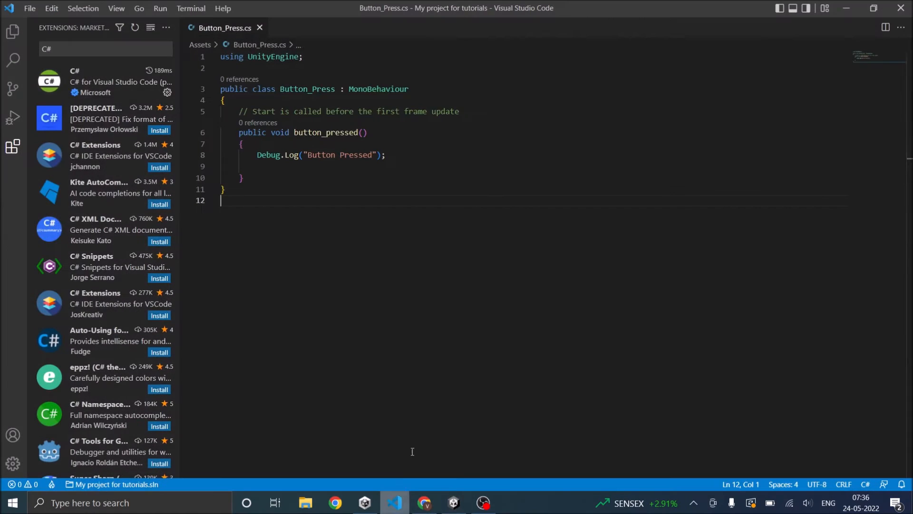
{"action": "mouse_move", "coordinate": [13, 146]}
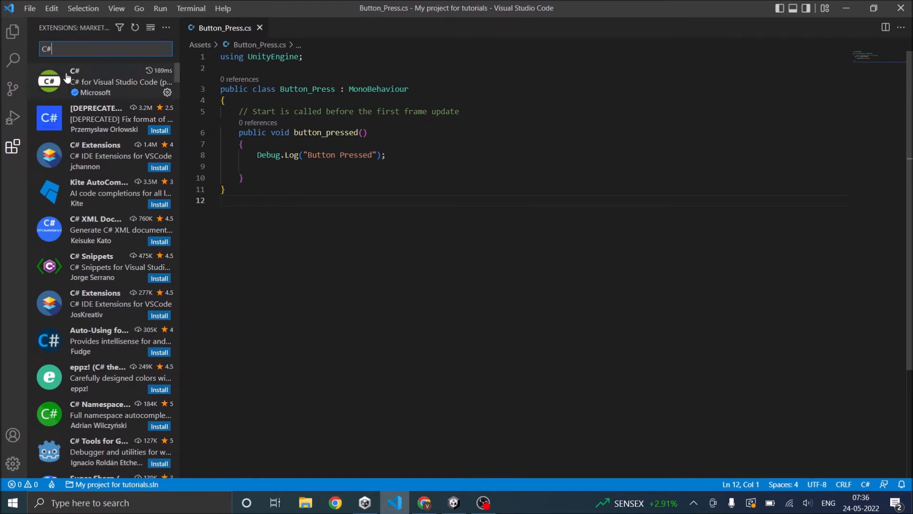
{"action": "mouse_move", "coordinate": [61, 48]}
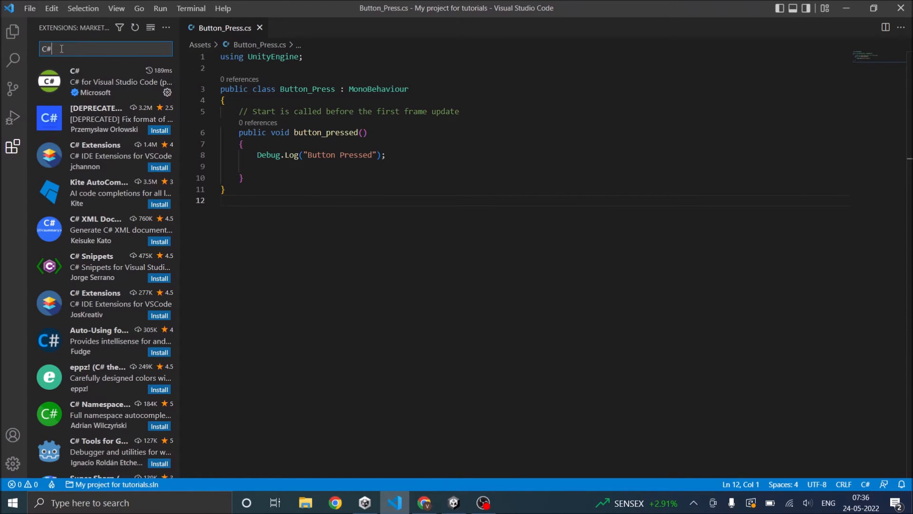
{"action": "mouse_move", "coordinate": [88, 82]}
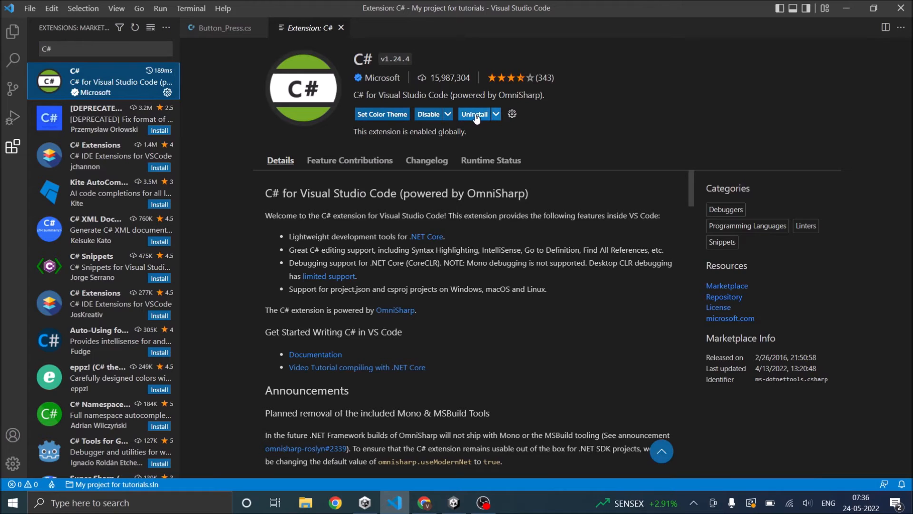
{"action": "left_click", "coordinate": [495, 114]}
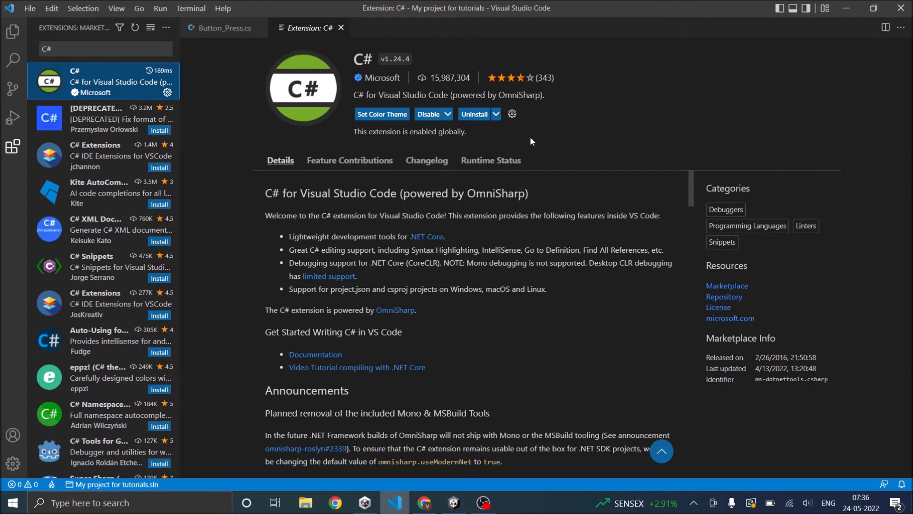
{"action": "mouse_move", "coordinate": [499, 138]}
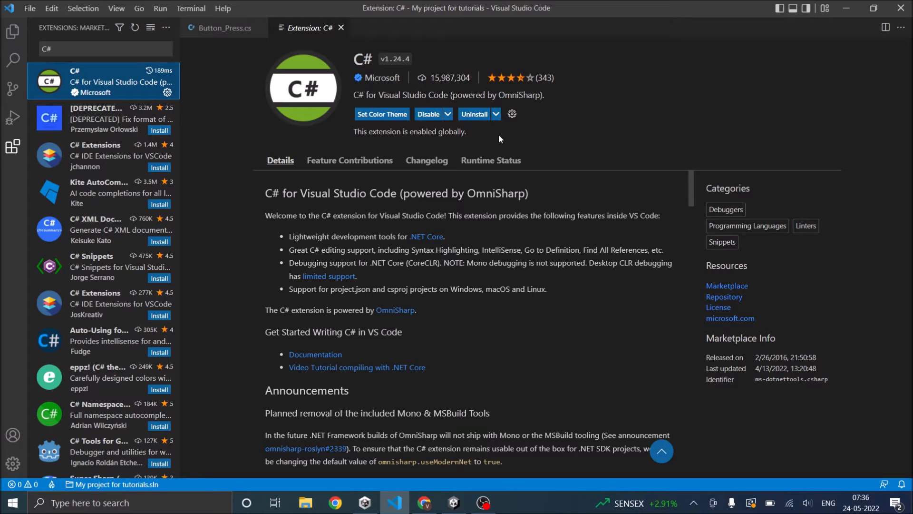
{"action": "mouse_move", "coordinate": [635, 96]}
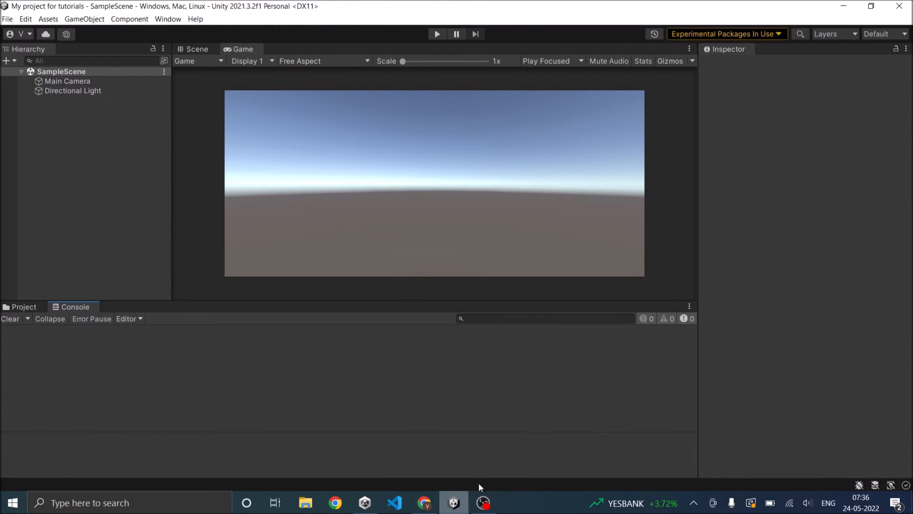
Step: Highlight version 4.7.1 and the Runtime heading on Chrome's .NET Framework download page
{"action": "left_click", "coordinate": [424, 502]}
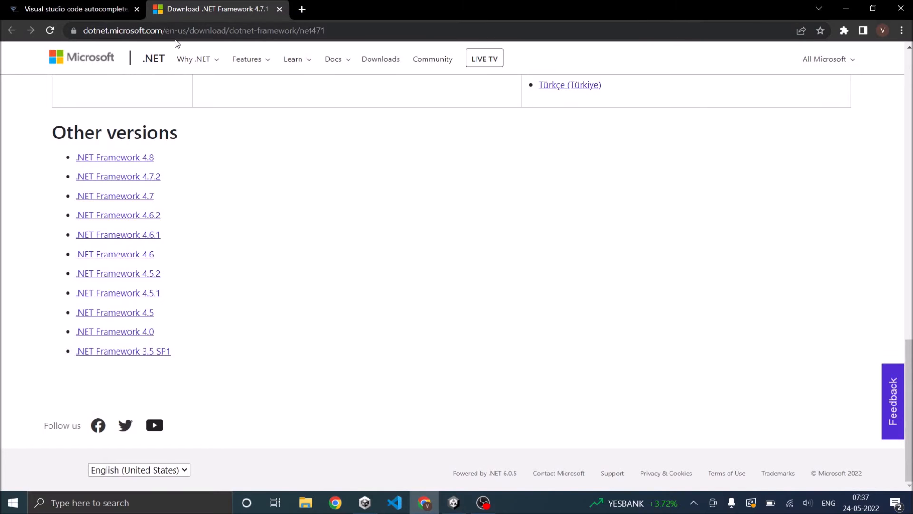
{"action": "scroll", "scroll_direction": "up", "scroll_amount": 3}
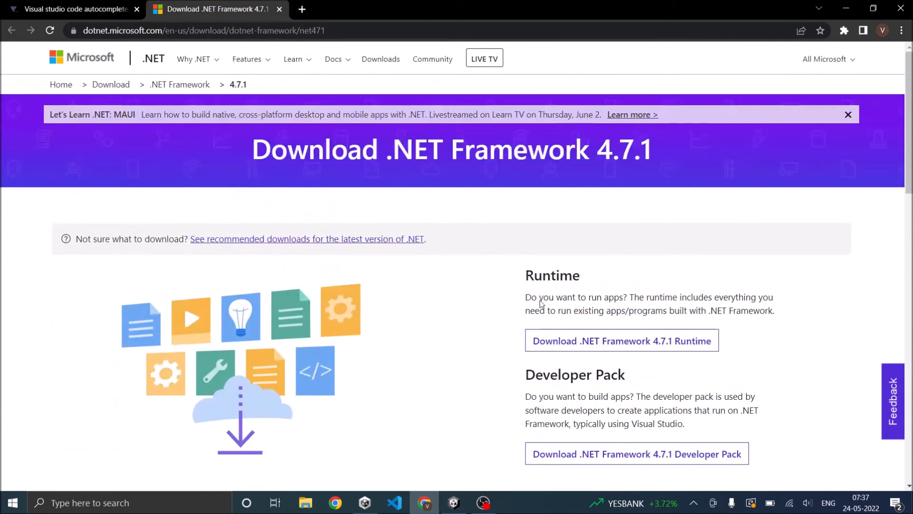
{"action": "double_click", "coordinate": [623, 149]}
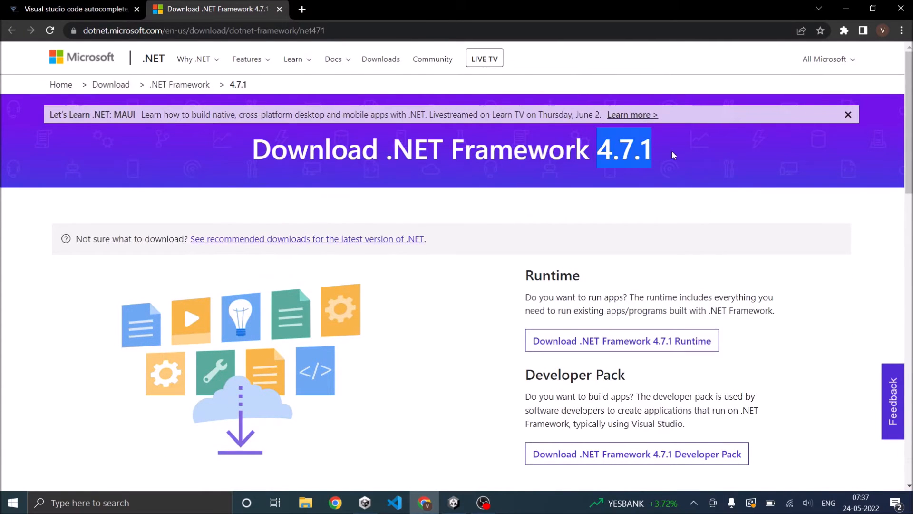
{"action": "scroll", "scroll_direction": "down", "scroll_amount": 3}
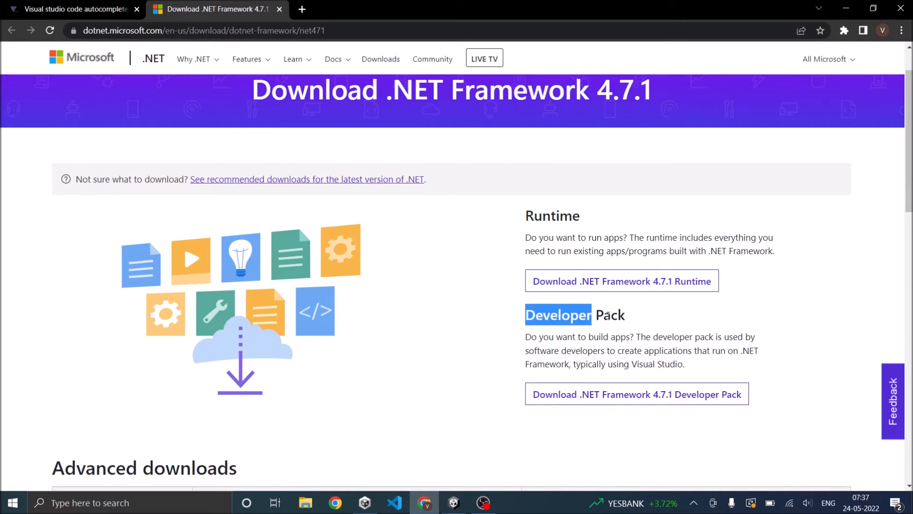
{"action": "double_click", "coordinate": [551, 215]}
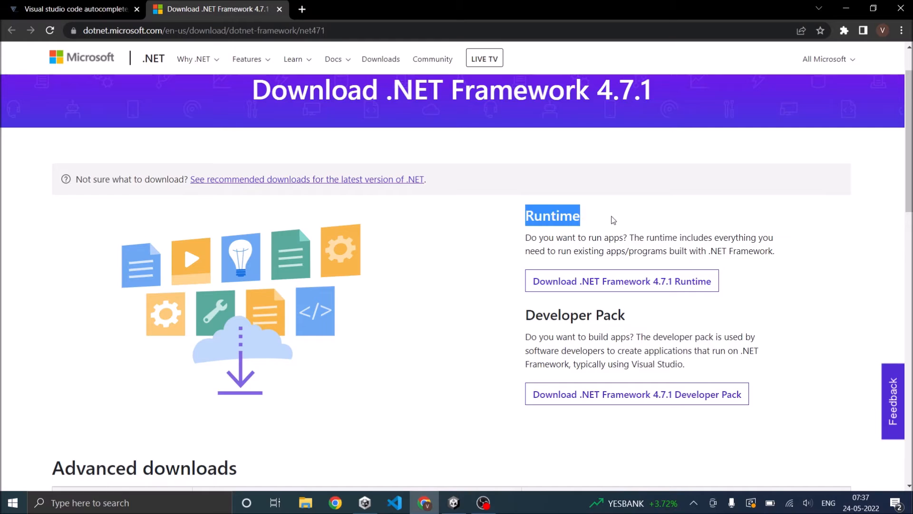
{"action": "mouse_move", "coordinate": [638, 218]}
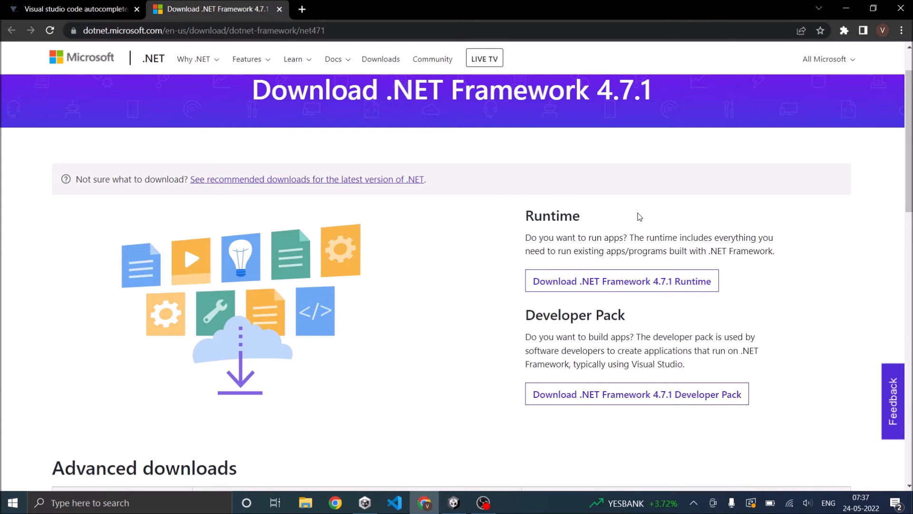
{"action": "mouse_move", "coordinate": [664, 400]}
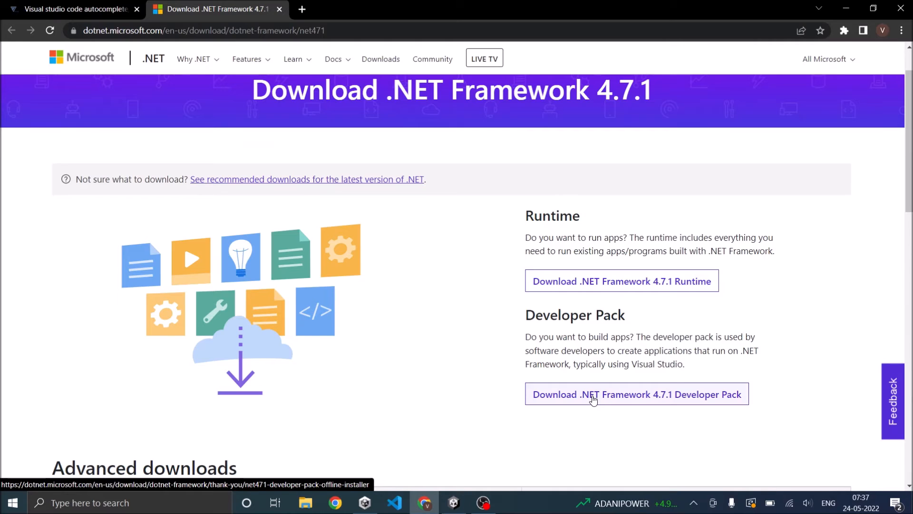
{"action": "mouse_move", "coordinate": [535, 434]}
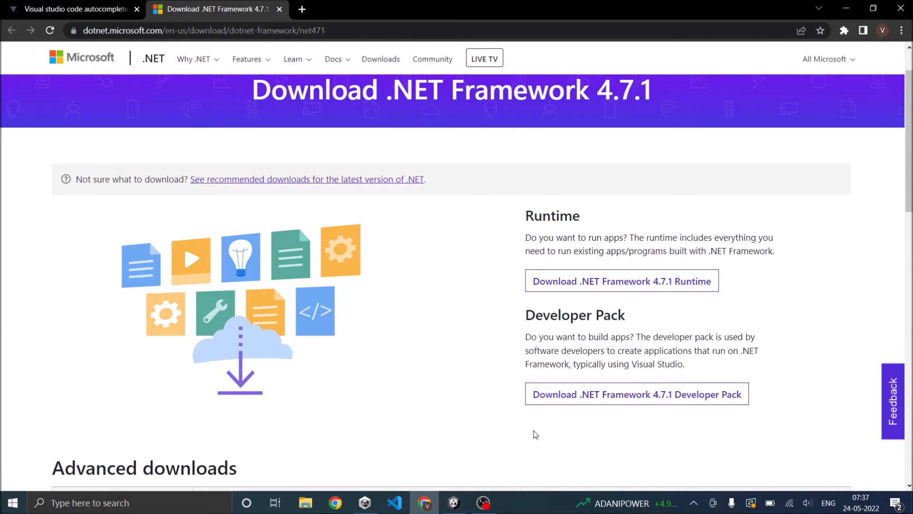
{"action": "mouse_move", "coordinate": [534, 426]}
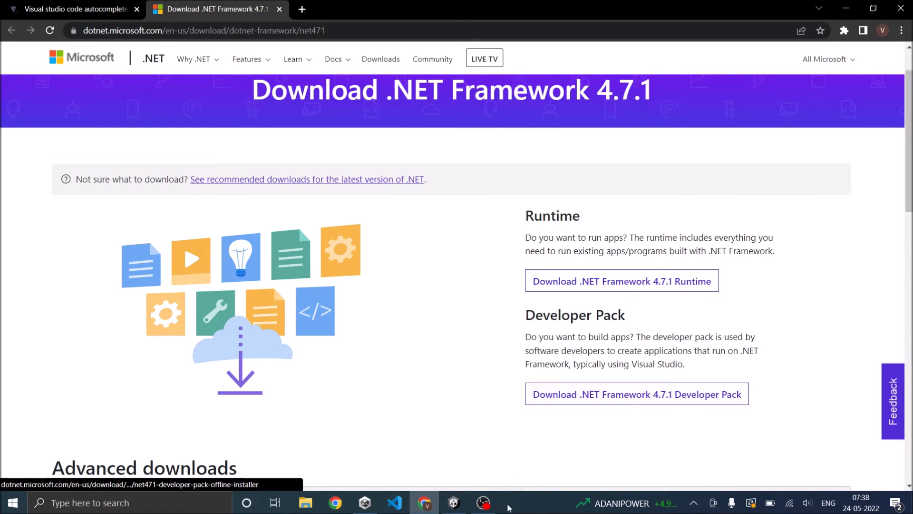
{"action": "mouse_move", "coordinate": [454, 503]}
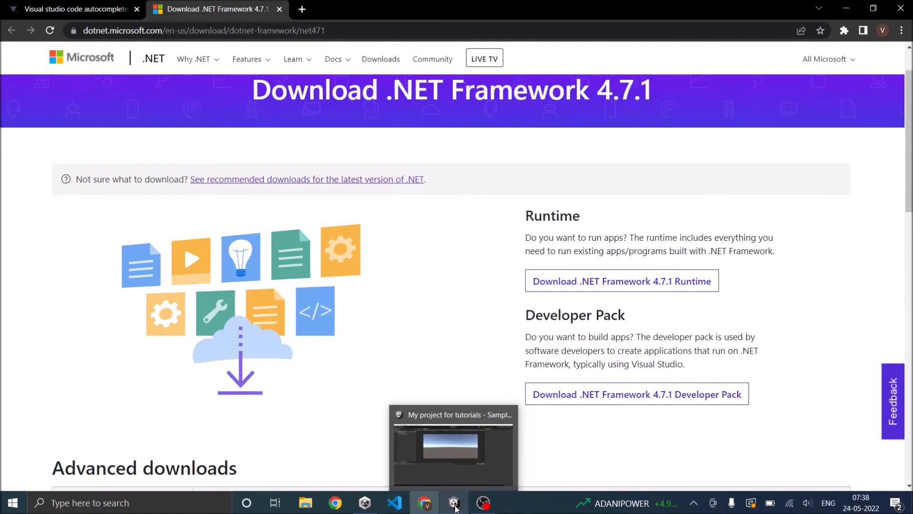
Step: Add a C# script named 'test' to Assets and open it in VS Code
{"action": "left_click", "coordinate": [454, 502]}
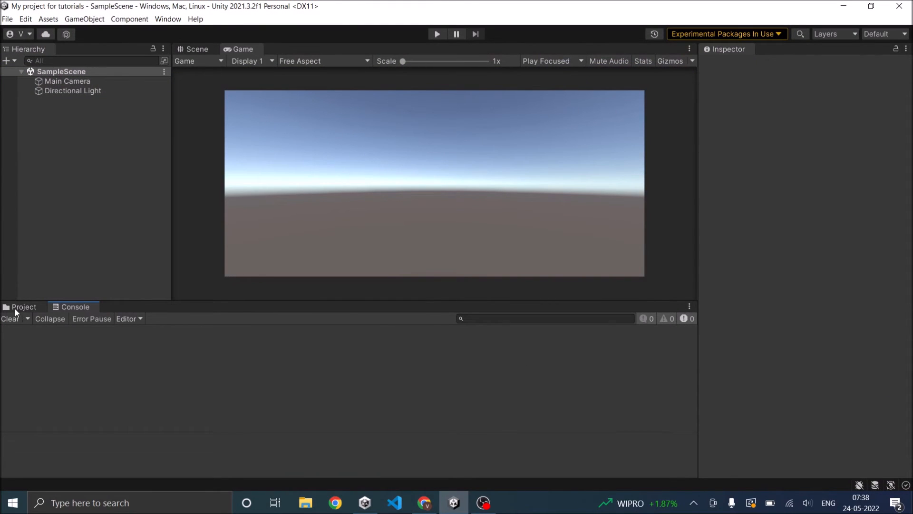
{"action": "left_click", "coordinate": [23, 306]}
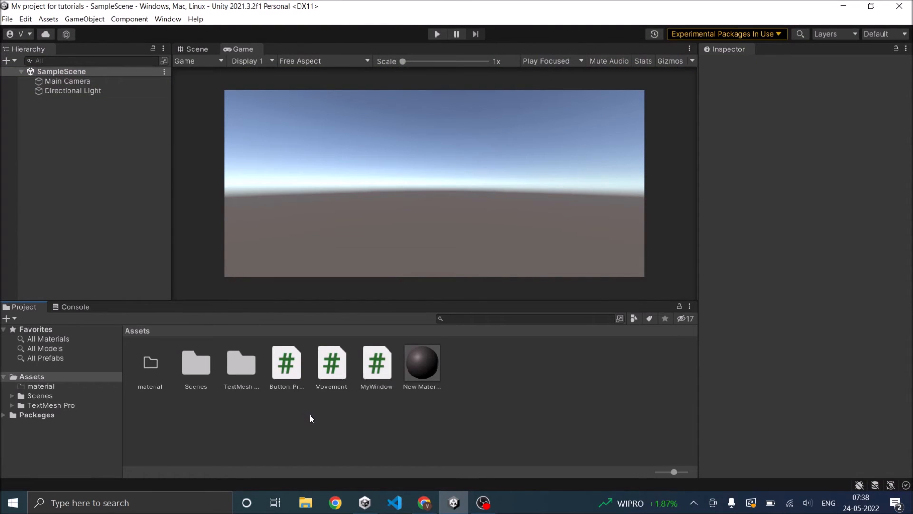
{"action": "mouse_move", "coordinate": [469, 438]}
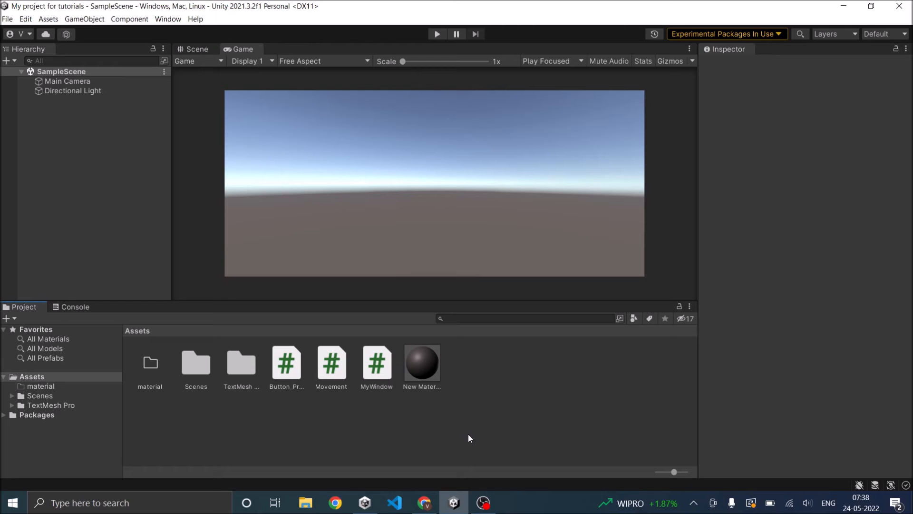
{"action": "mouse_move", "coordinate": [506, 376]}
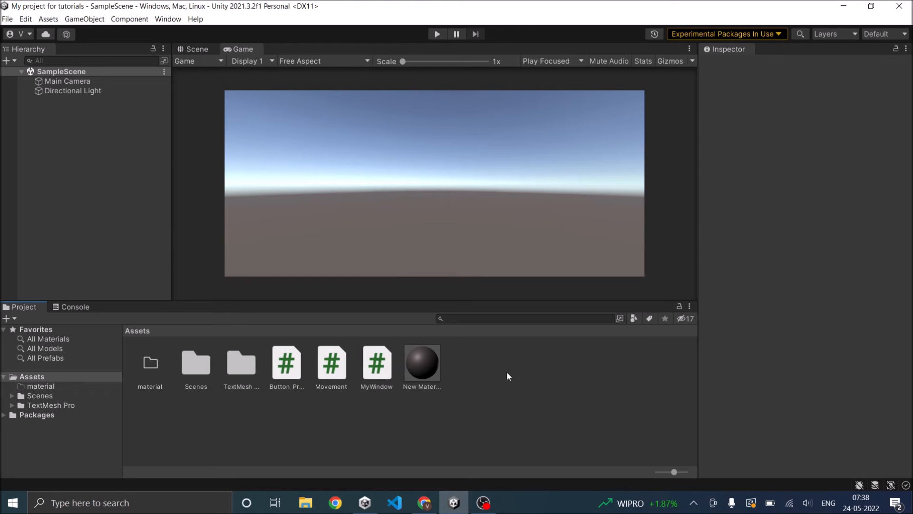
{"action": "right_click", "coordinate": [506, 376]}
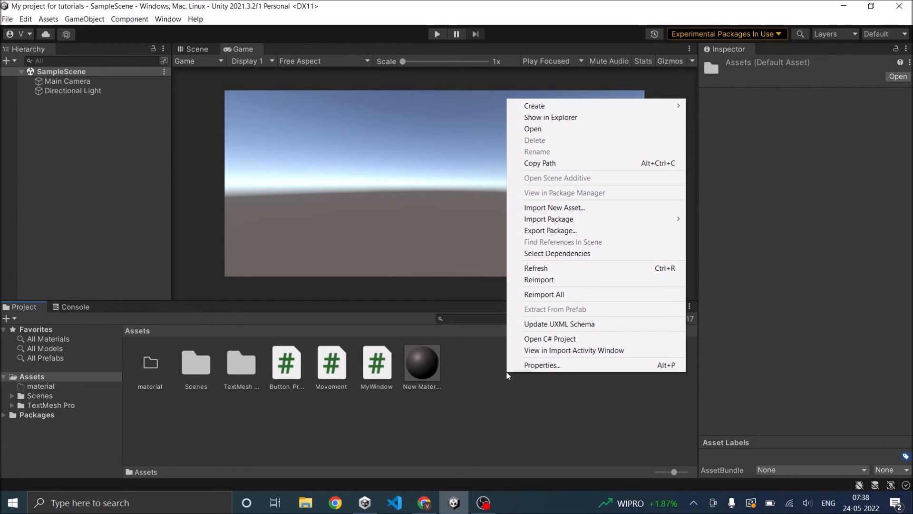
{"action": "left_click", "coordinate": [534, 105]}
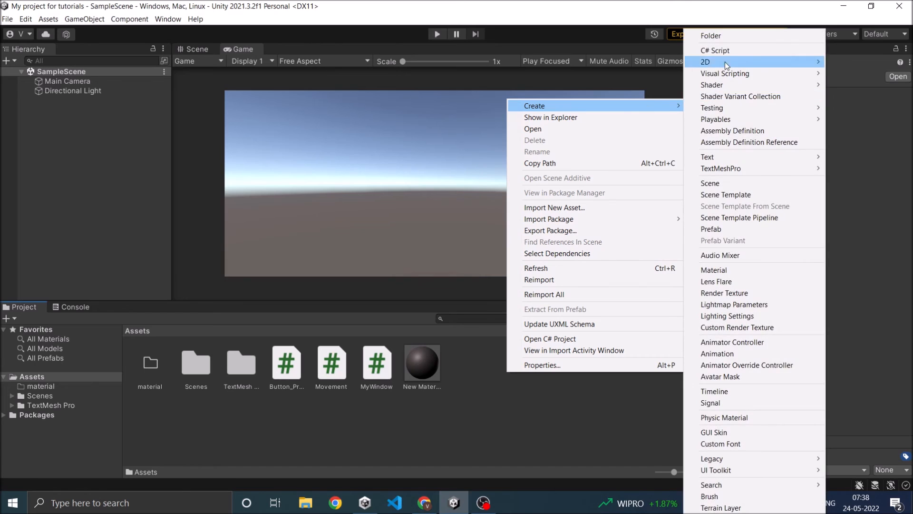
{"action": "left_click", "coordinate": [716, 50]}
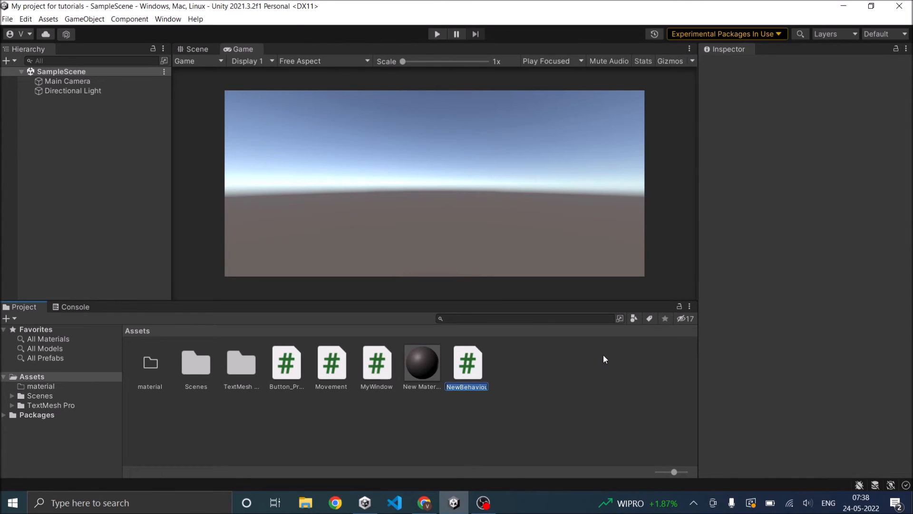
{"action": "type", "text": "test"}
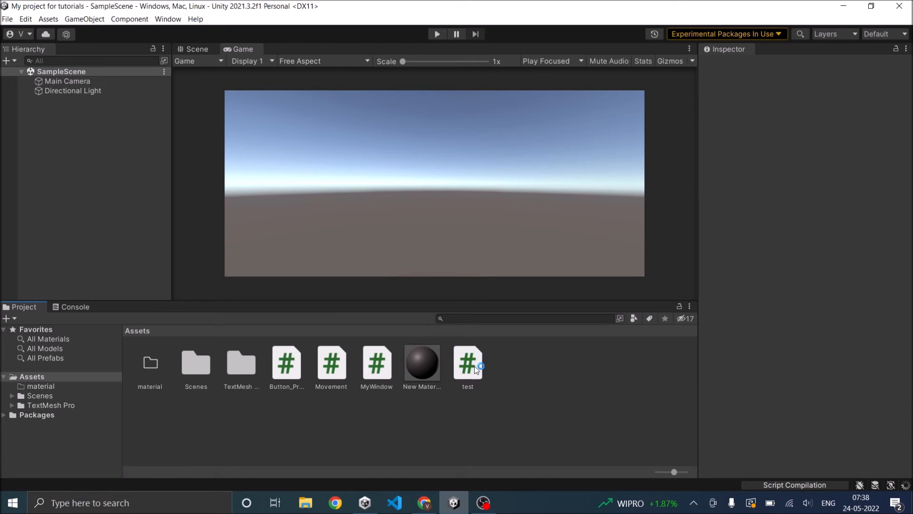
{"action": "double_click", "coordinate": [468, 363]}
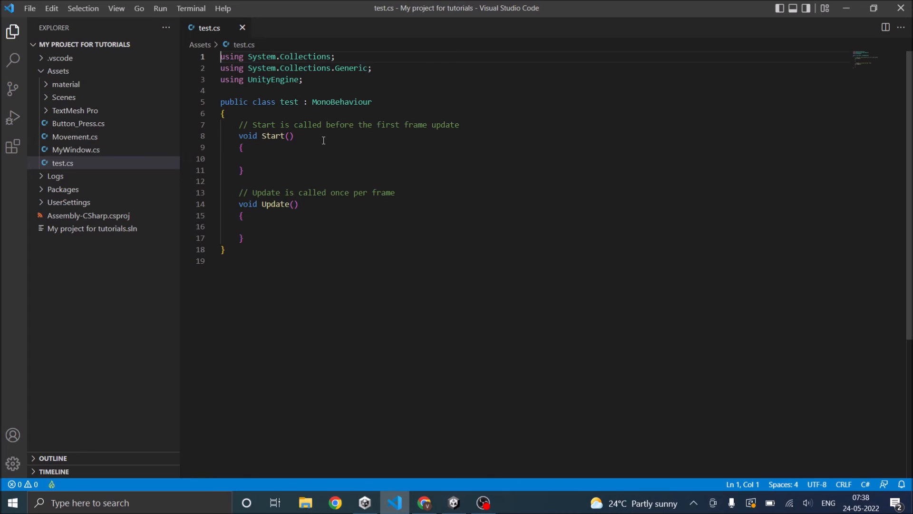
Step: Place the cursor after Start() so My project for tutorials.sln loads CodeLens references
{"action": "left_click", "coordinate": [293, 136]}
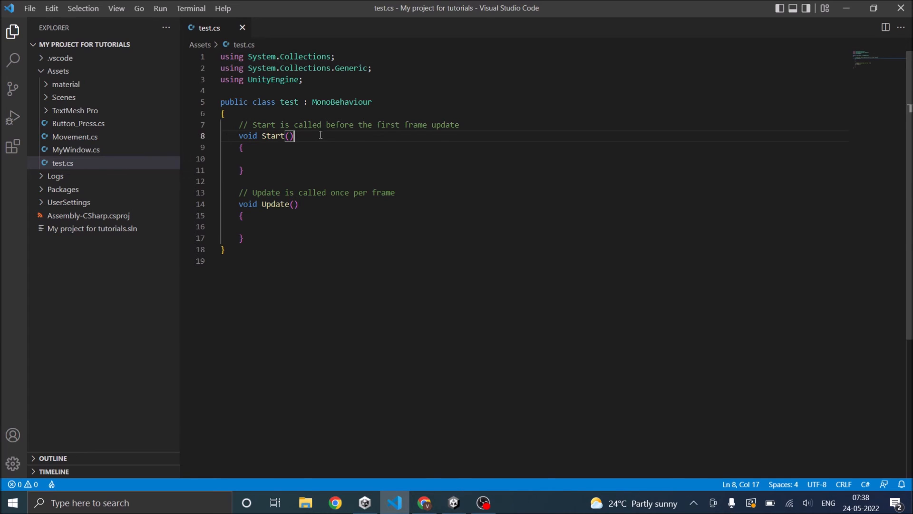
{"action": "mouse_move", "coordinate": [264, 47]}
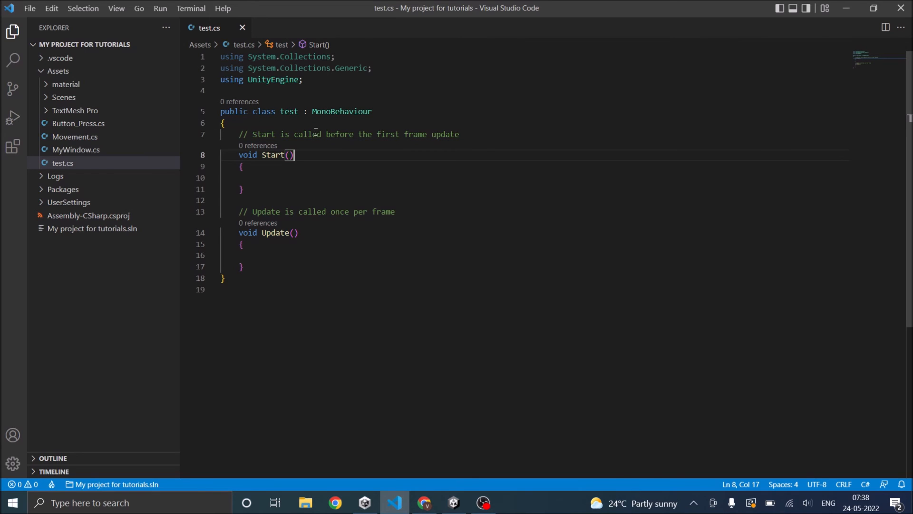
{"action": "mouse_move", "coordinate": [236, 127]}
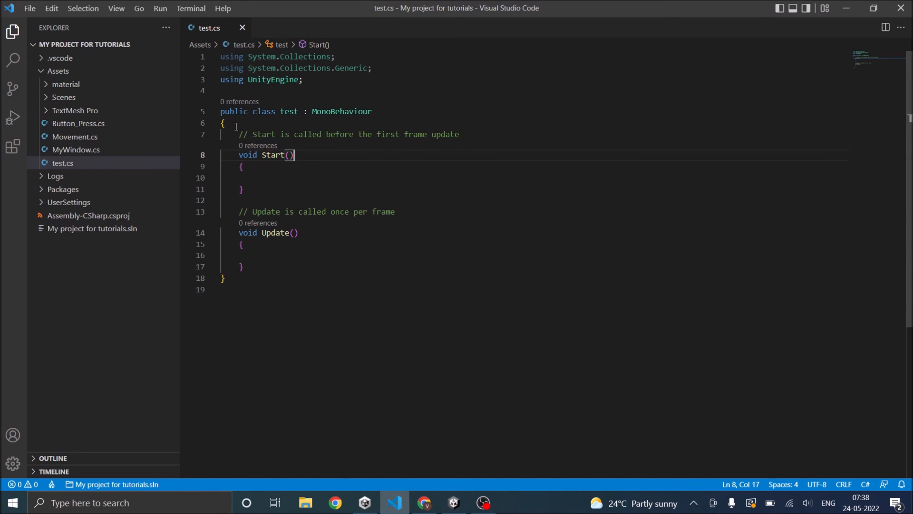
Step: Add a new line in the test class, try 'int', then type 'Rigi' for Rigidbody suggestions
{"action": "key", "text": "Enter"}
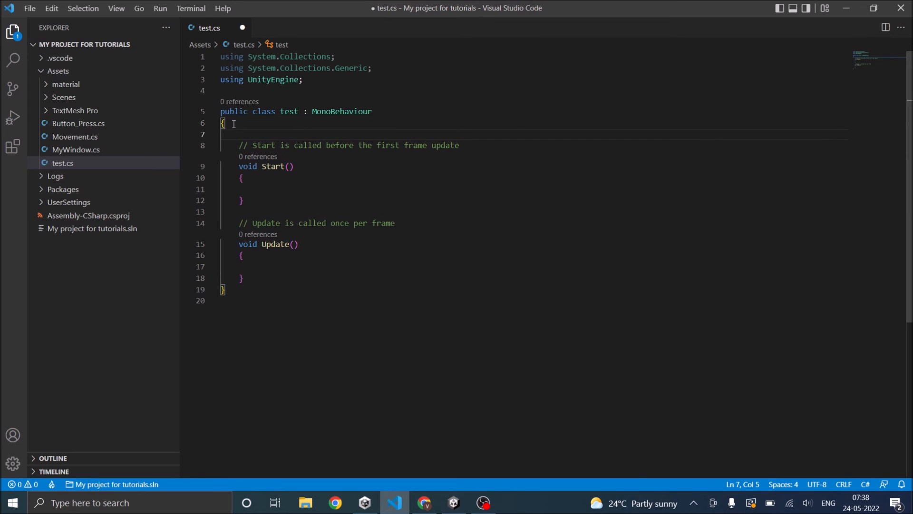
{"action": "type", "text": "in"}
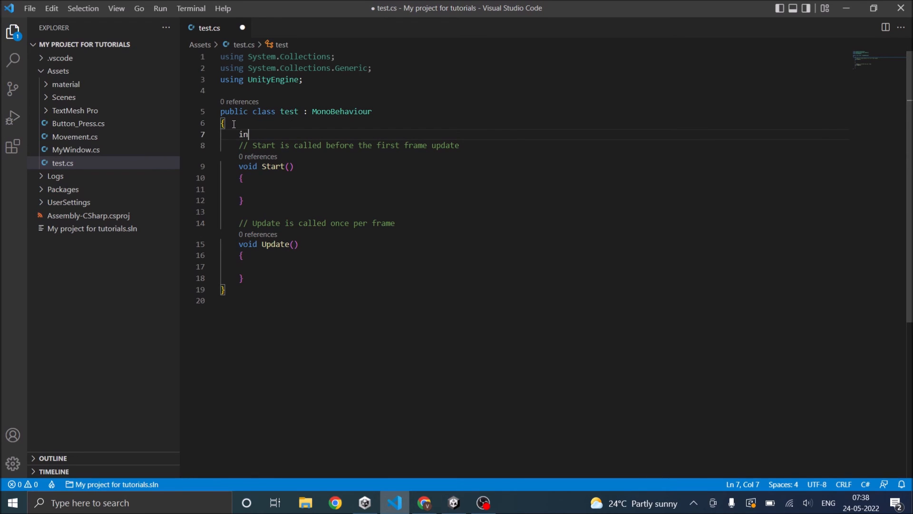
{"action": "type", "text": "t"}
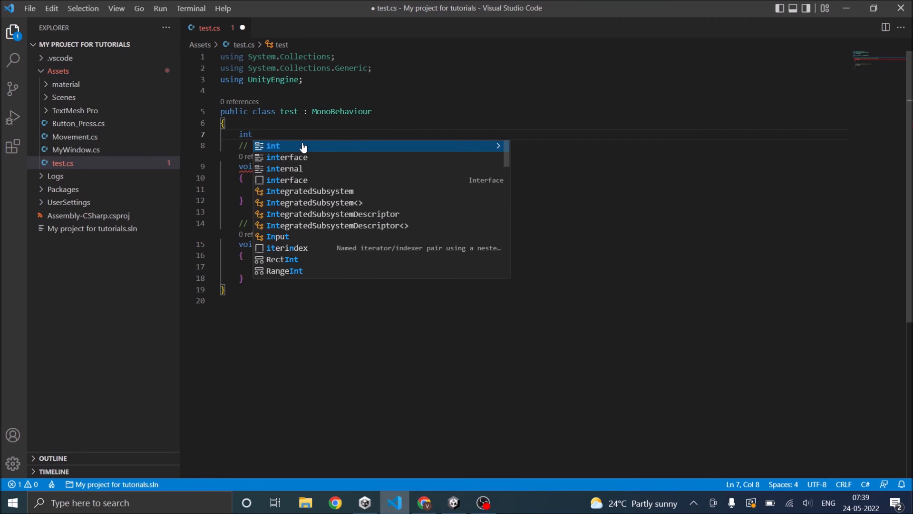
{"action": "mouse_move", "coordinate": [168, 171]}
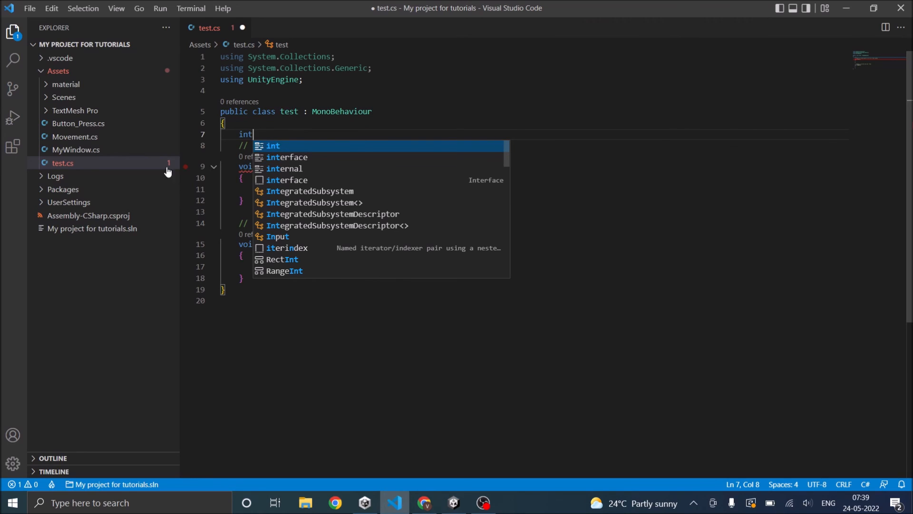
{"action": "mouse_move", "coordinate": [285, 145]}
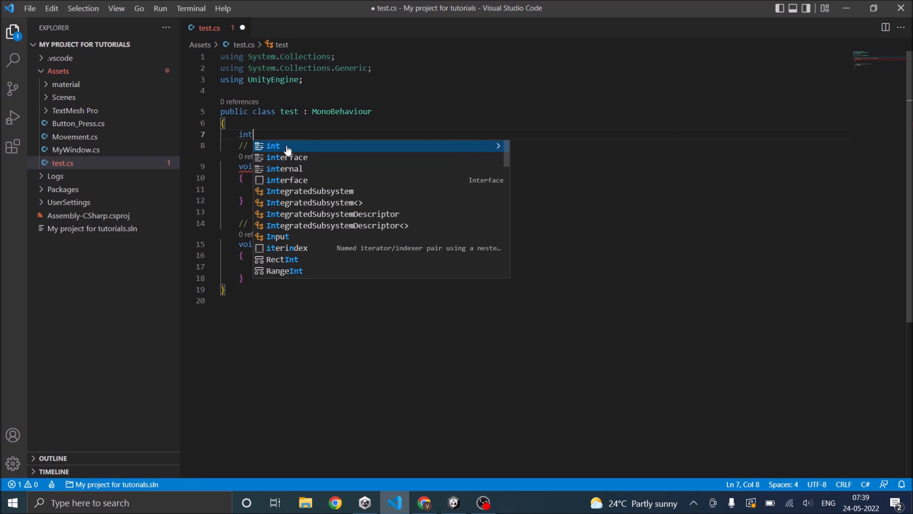
{"action": "key", "text": "Escape"}
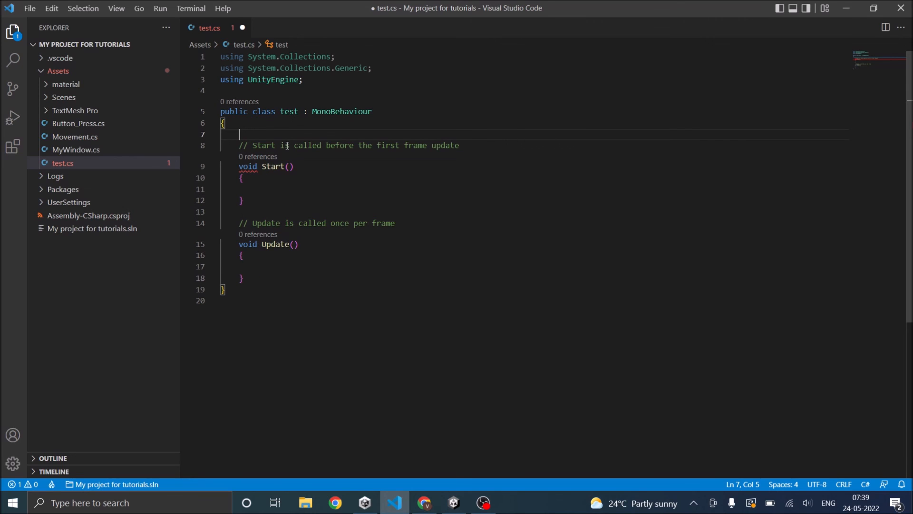
{"action": "type", "text": "Rig"}
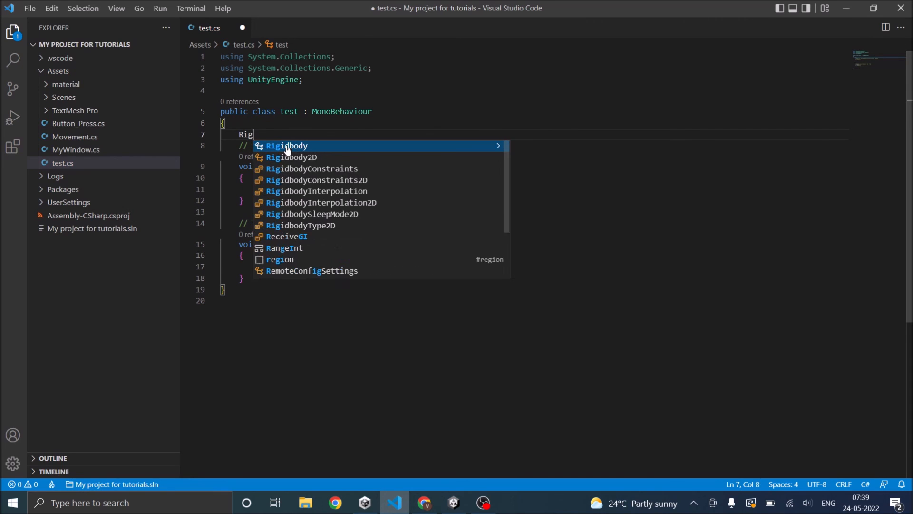
{"action": "type", "text": "i"}
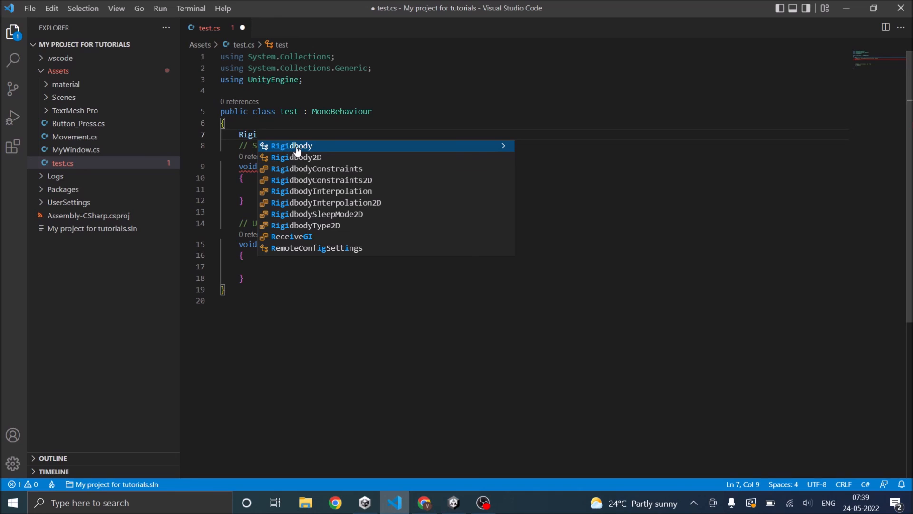